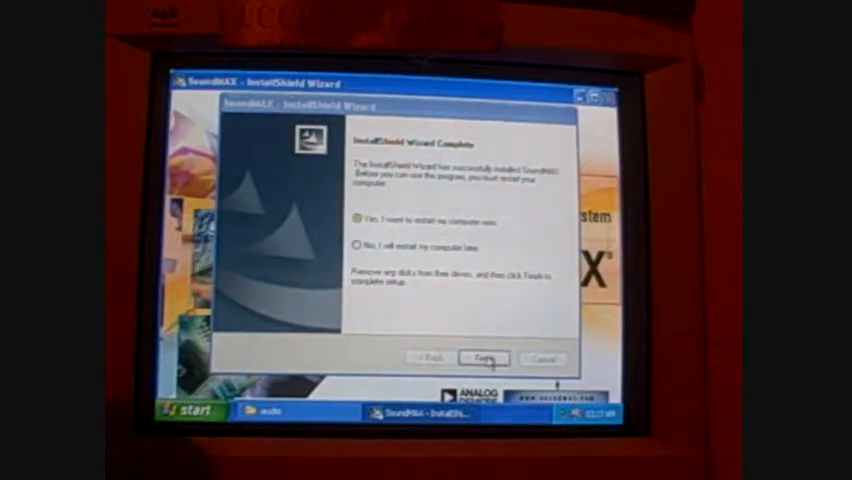
Finish the SoundMAX setup with 'Yes, restart my computer now' selected.
{"action": "left_click", "coordinate": [483, 358]}
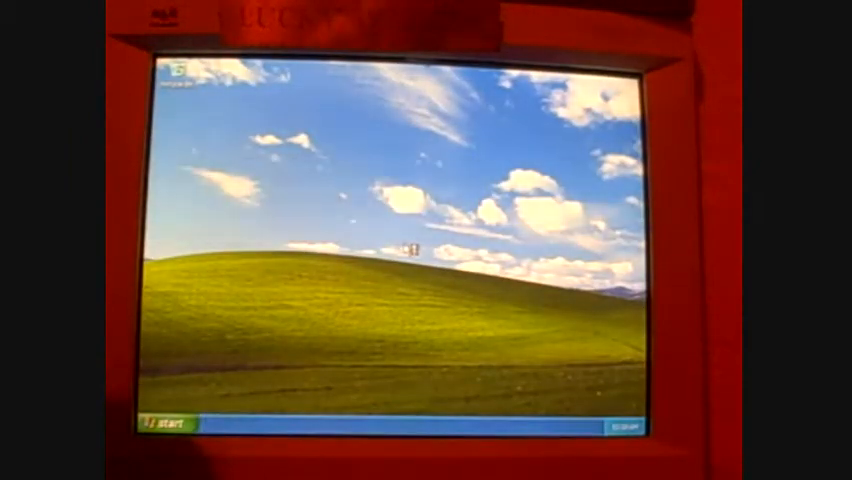
{"action": "left_click", "coordinate": [165, 424]}
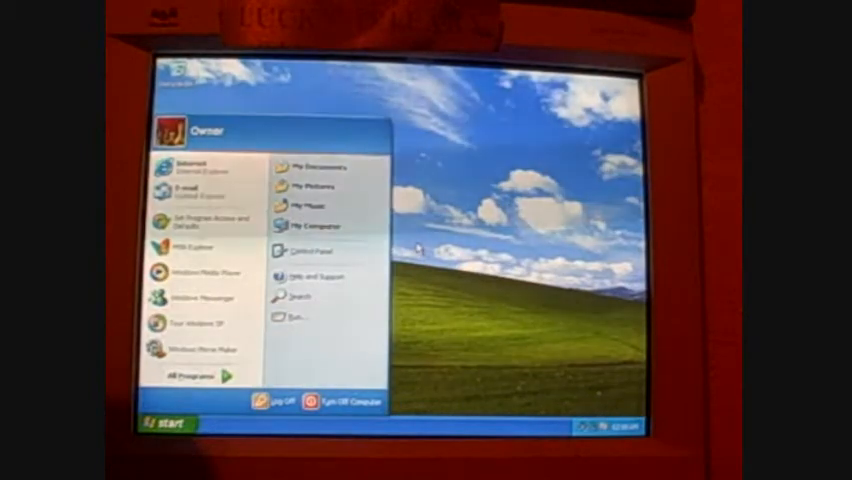
{"action": "left_click", "coordinate": [163, 421]}
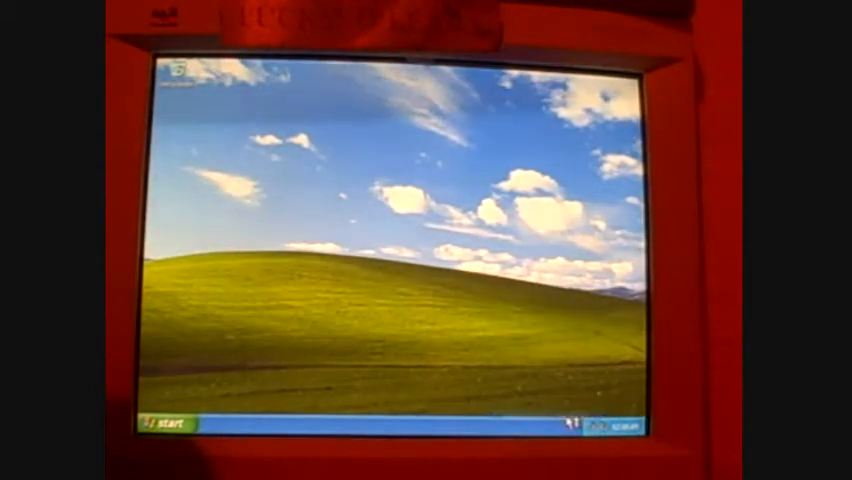
Stop the USB Mass Storage Device via Safely Remove Hardware and confirm.
{"action": "left_click", "coordinate": [575, 421]}
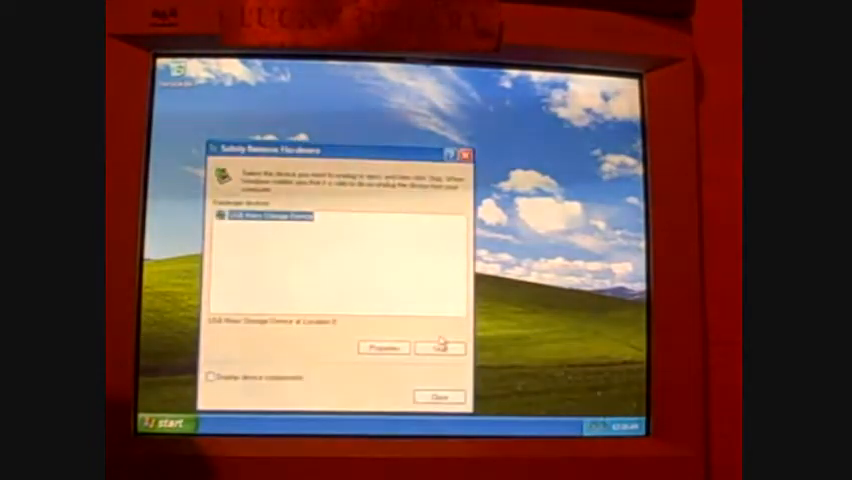
{"action": "left_click", "coordinate": [439, 347]}
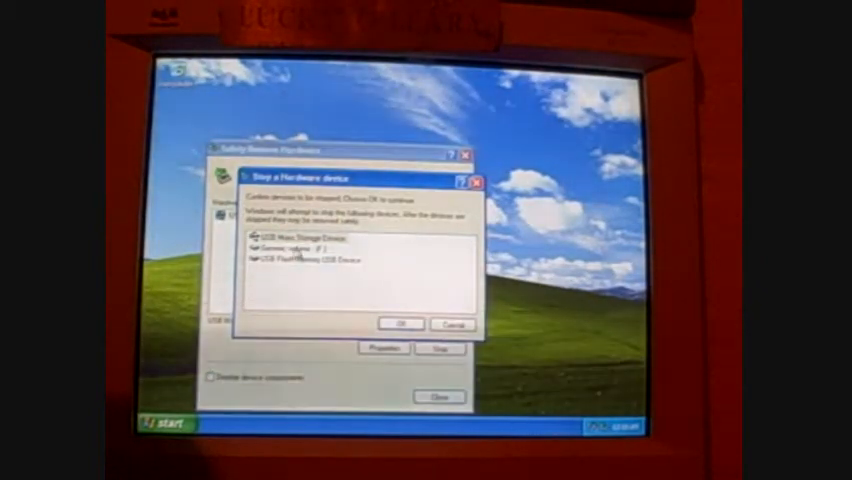
{"action": "left_click", "coordinate": [399, 324]}
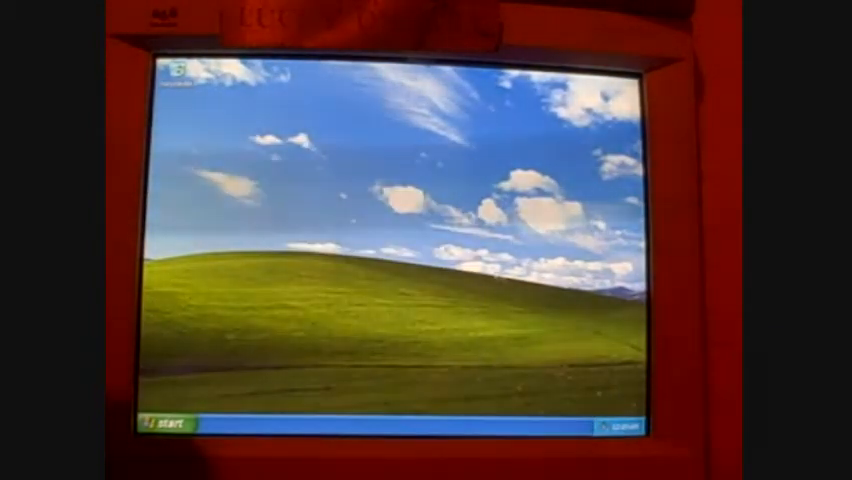
{"action": "left_click", "coordinate": [160, 422]}
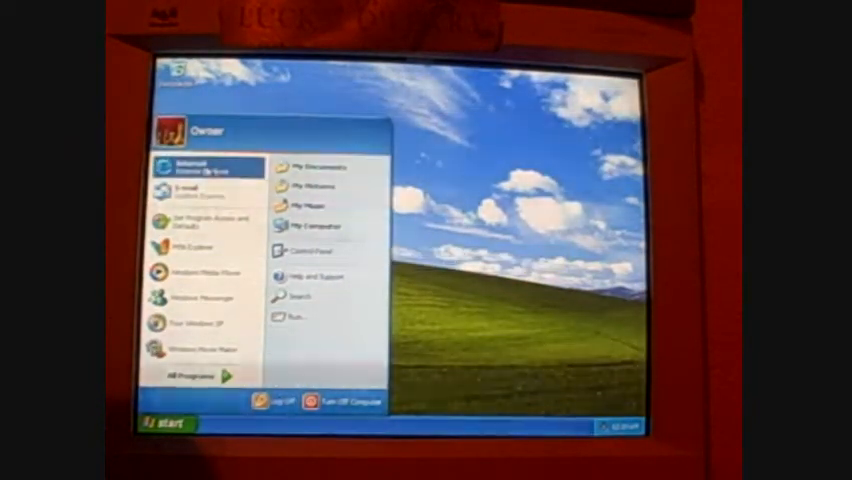
{"action": "left_click", "coordinate": [185, 166]}
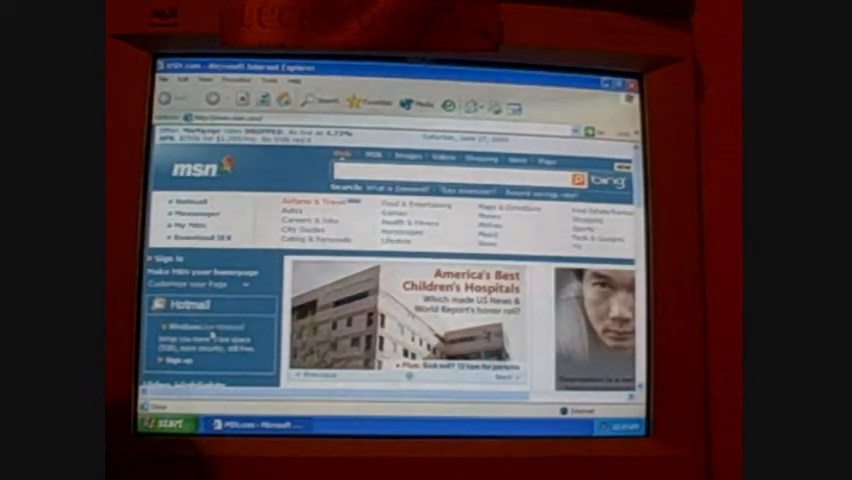
{"action": "left_click", "coordinate": [160, 425]}
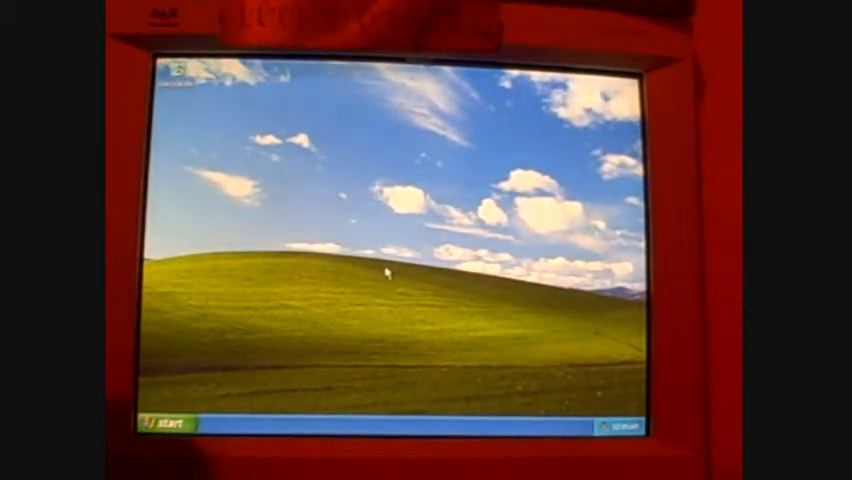
Activate Windows online, choosing 'No, I don't want to register now'.
{"action": "left_click", "coordinate": [165, 422]}
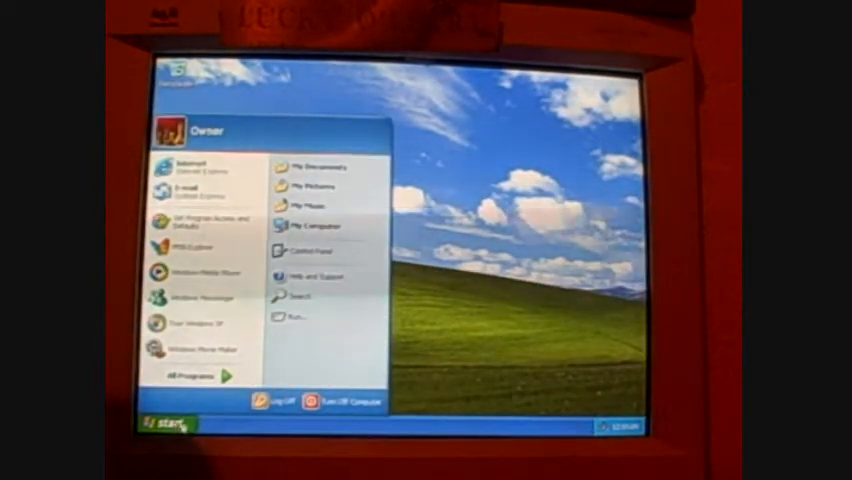
{"action": "mouse_move", "coordinate": [310, 252]}
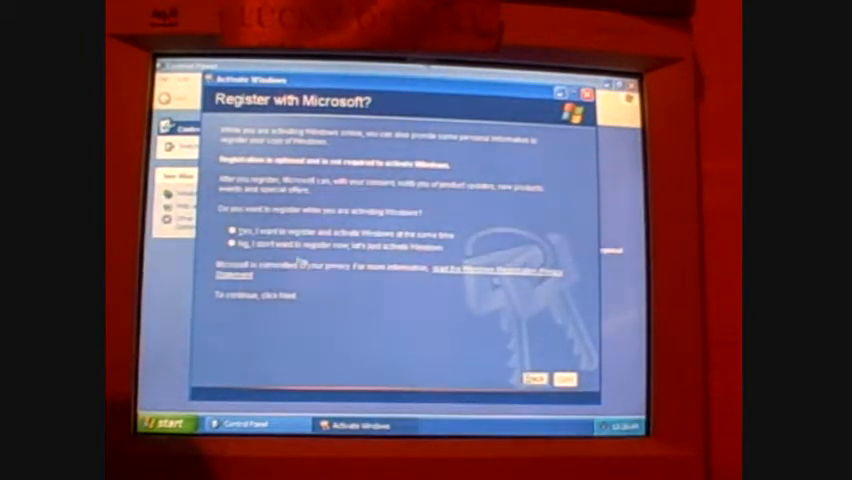
{"action": "left_click", "coordinate": [228, 247]}
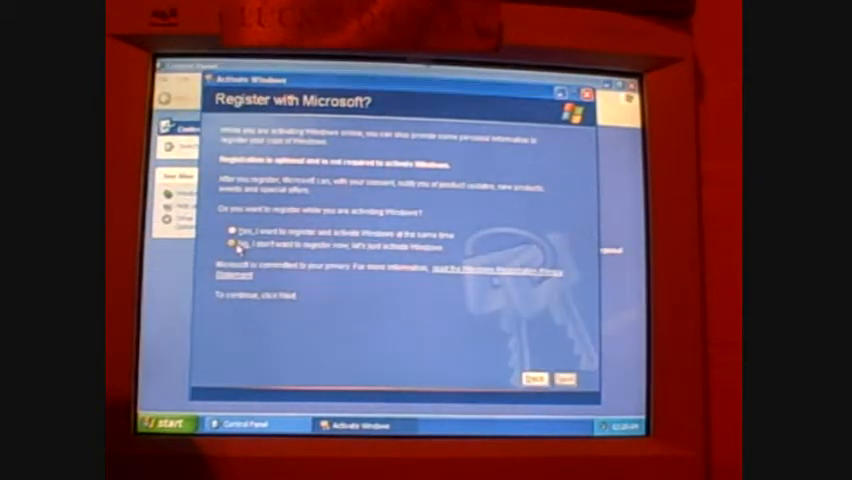
{"action": "left_click", "coordinate": [232, 245]}
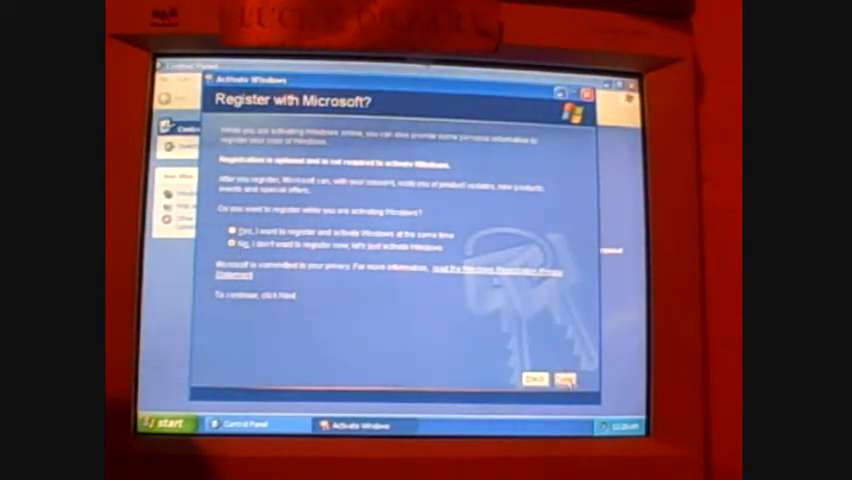
{"action": "left_click", "coordinate": [565, 380]}
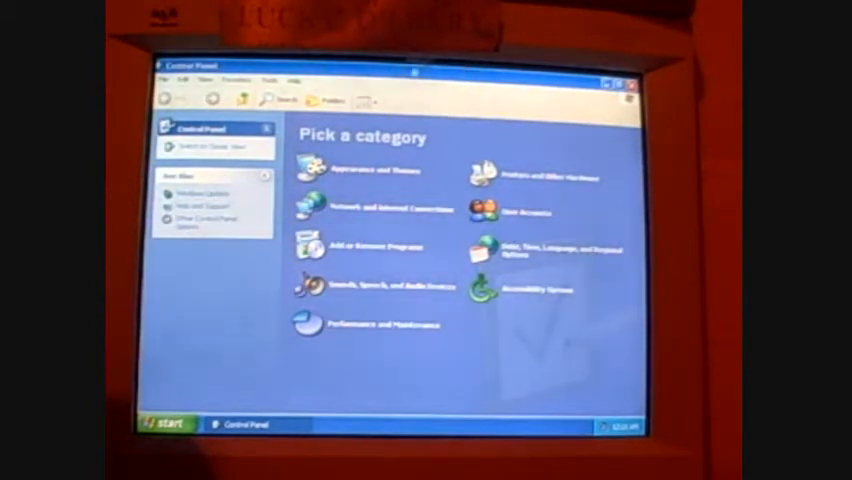
{"action": "left_click", "coordinate": [162, 424]}
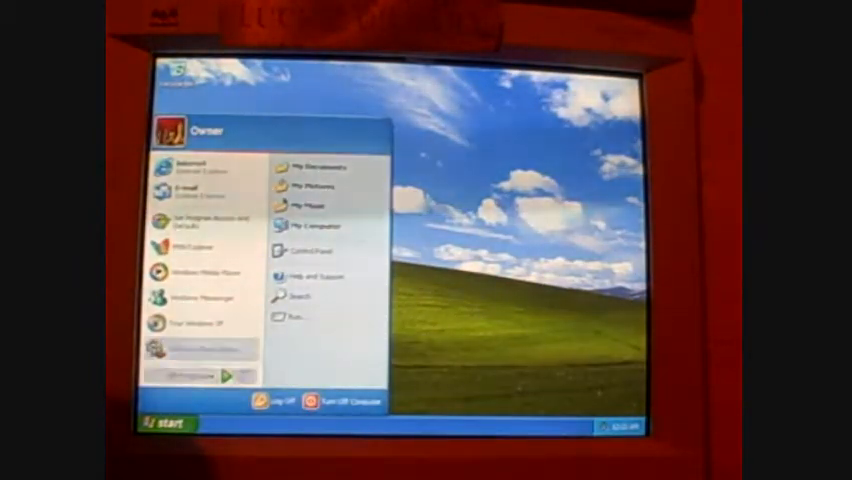
{"action": "left_click", "coordinate": [300, 252]}
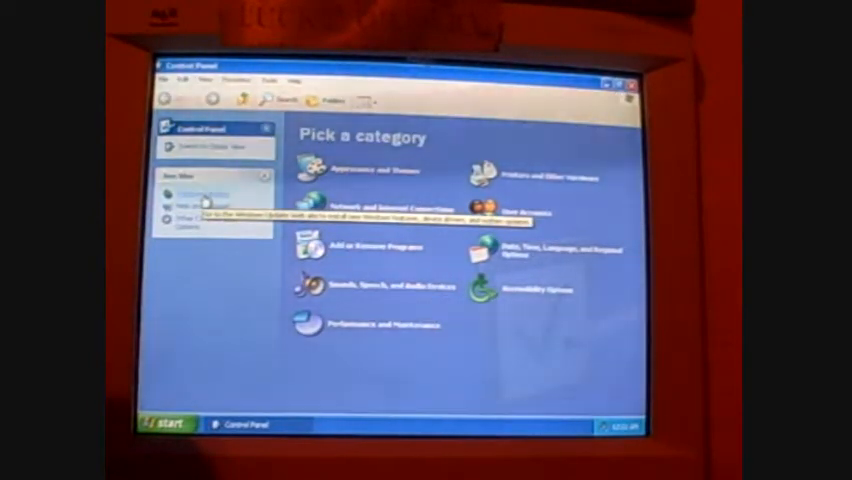
Open the Windows Update site from Control Panel and install its update software.
{"action": "left_click", "coordinate": [197, 197]}
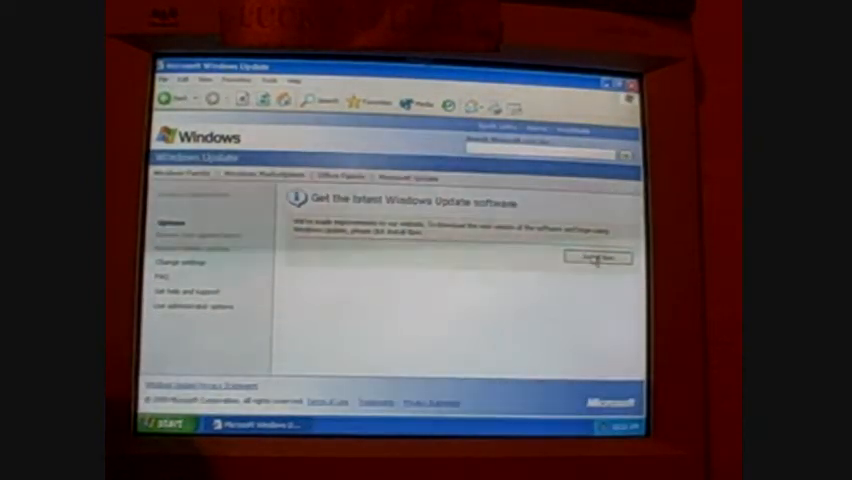
{"action": "left_click", "coordinate": [597, 258]}
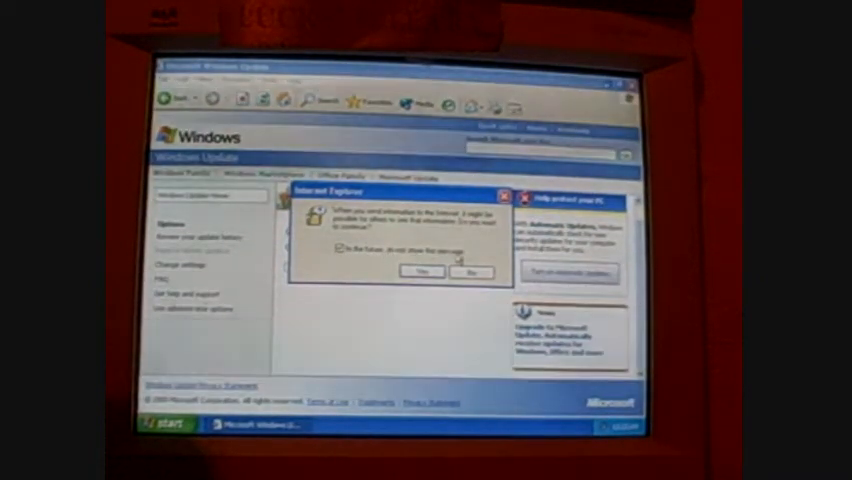
Answer Yes to the Internet Explorer alert about sending information.
{"action": "left_click", "coordinate": [421, 272]}
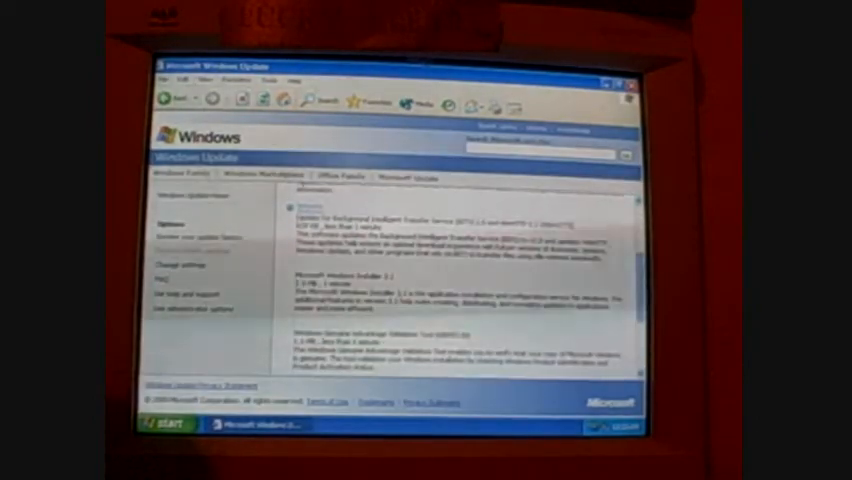
Review the high-priority updates list and choose Download and Install Now.
{"action": "scroll", "scroll_direction": "down", "scroll_amount": 3}
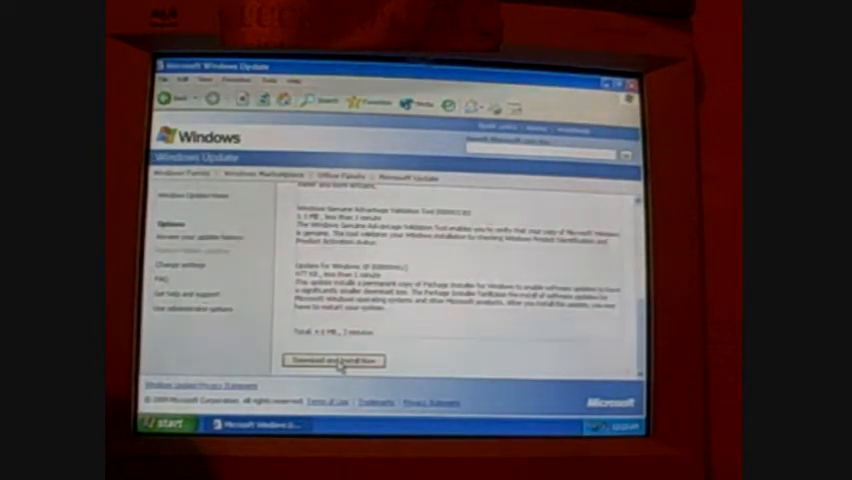
{"action": "left_click", "coordinate": [333, 361]}
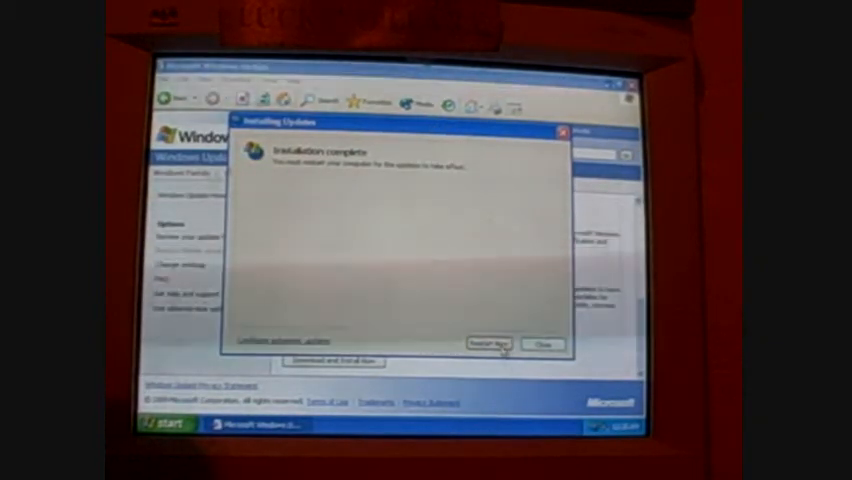
Restart now to apply updates and reach the desktop's Windows XP tour balloon.
{"action": "left_click", "coordinate": [490, 344]}
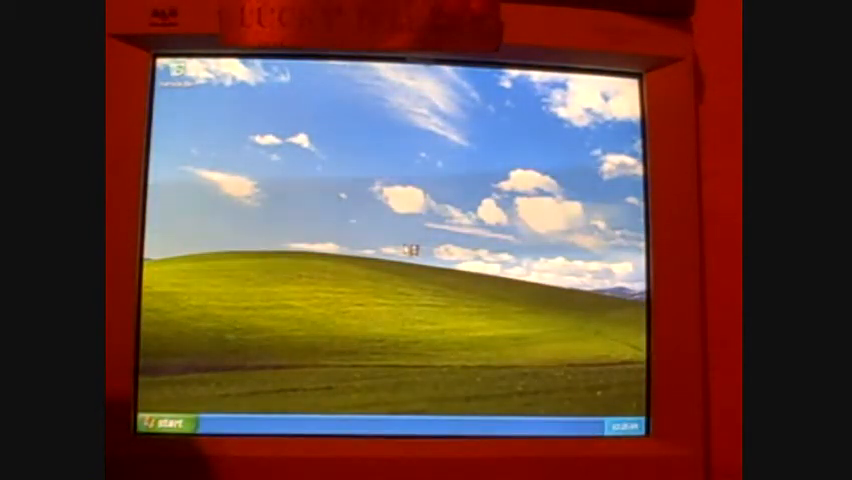
{"action": "left_click", "coordinate": [605, 425]}
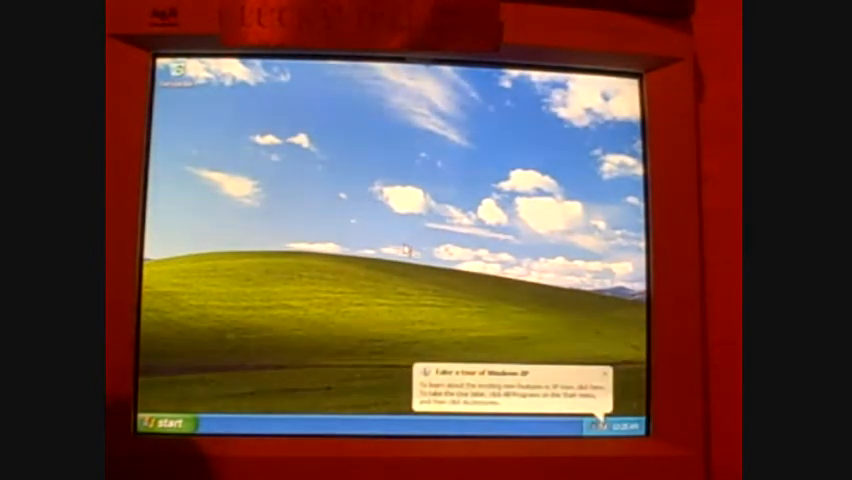